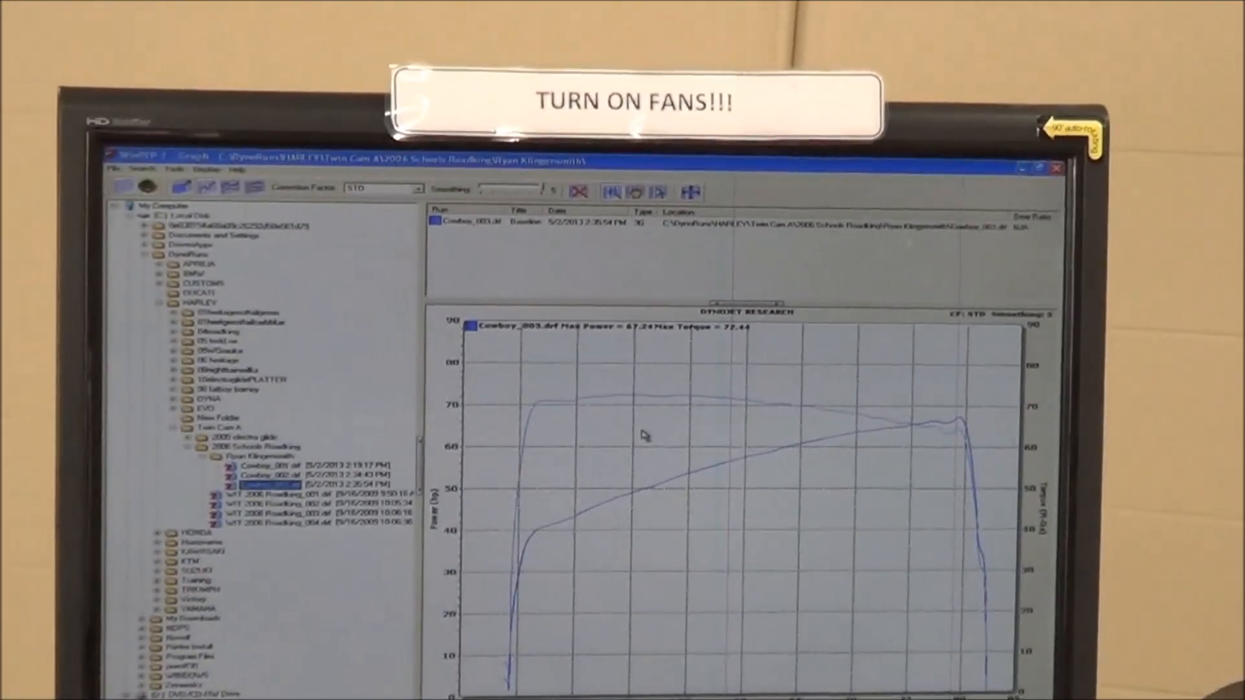
Step: Maximize the Cowboy_003 power and torque graph to fill the whole WinPEP window
right_click(643, 435)
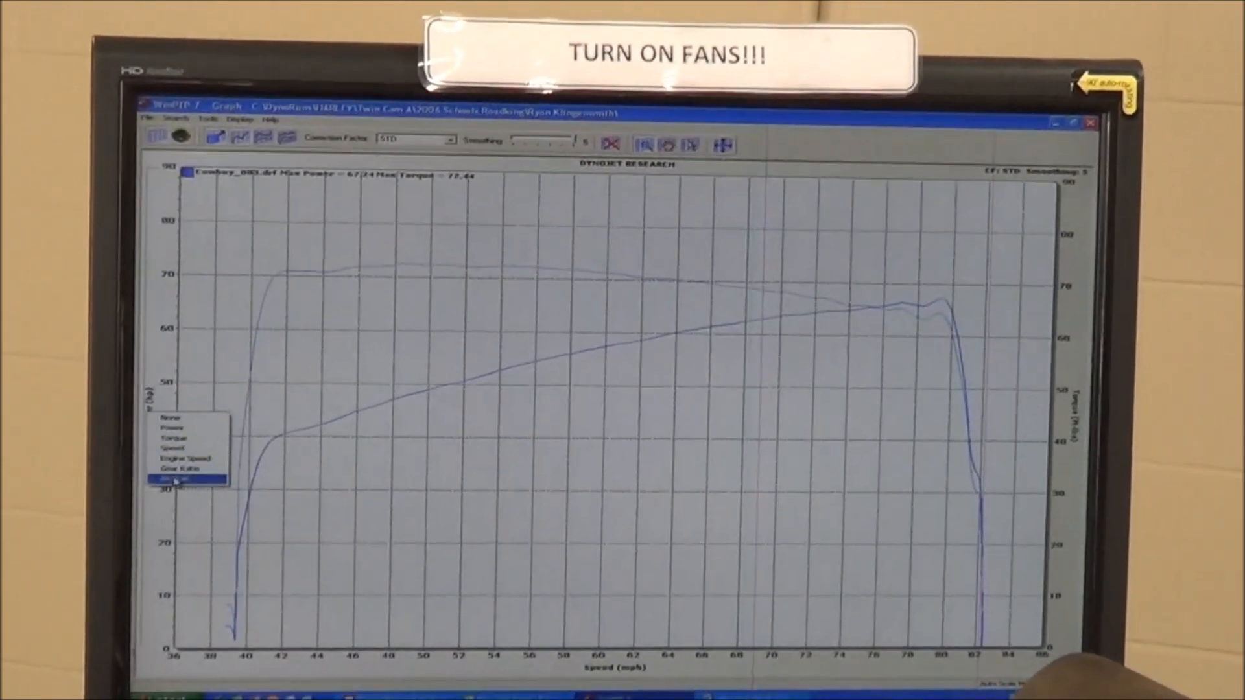
Step: Switch the graph's left axis from power to Air/Fuel Ratio alongside torque versus speed
left_click(172, 479)
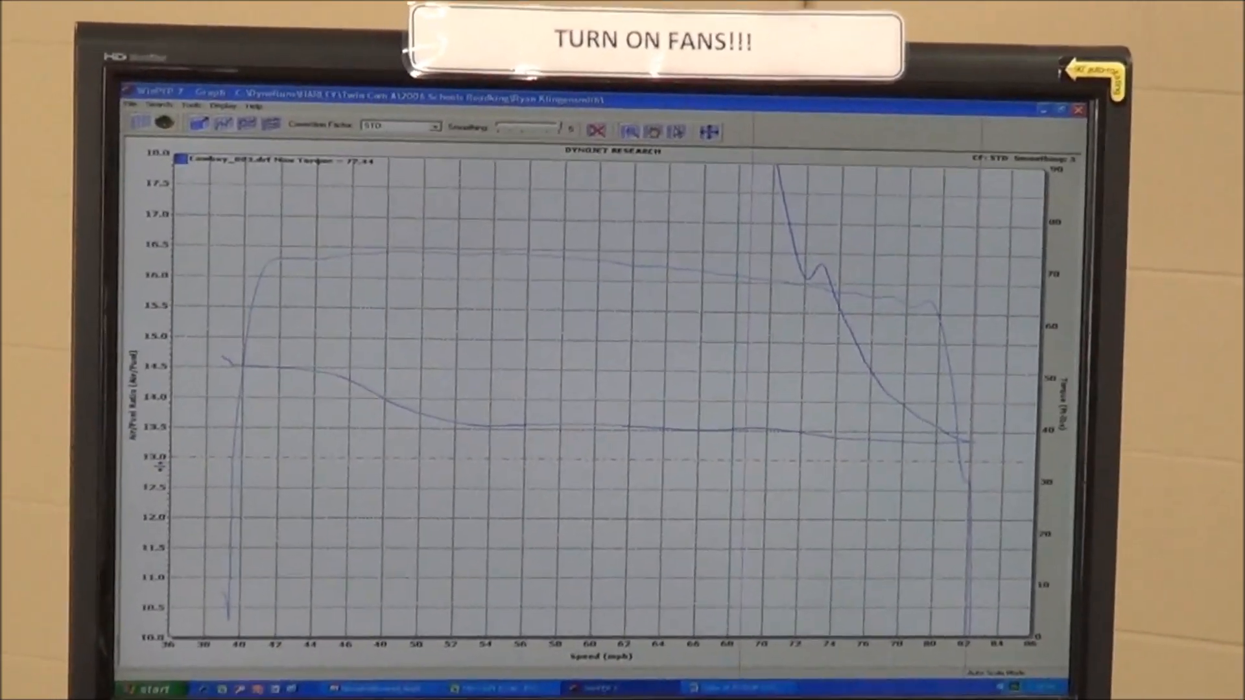